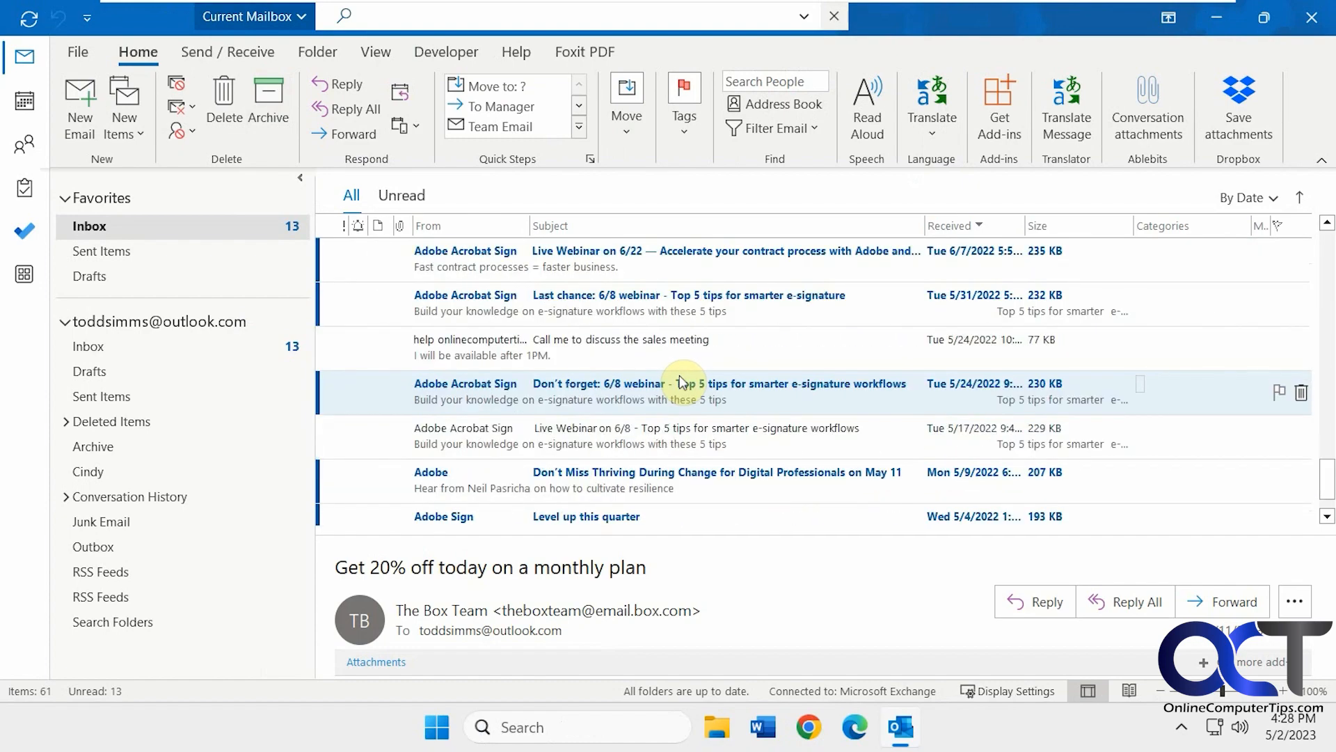
- Filter the Inbox to show only unread messages, then turn the filter off
scroll(down, 3)
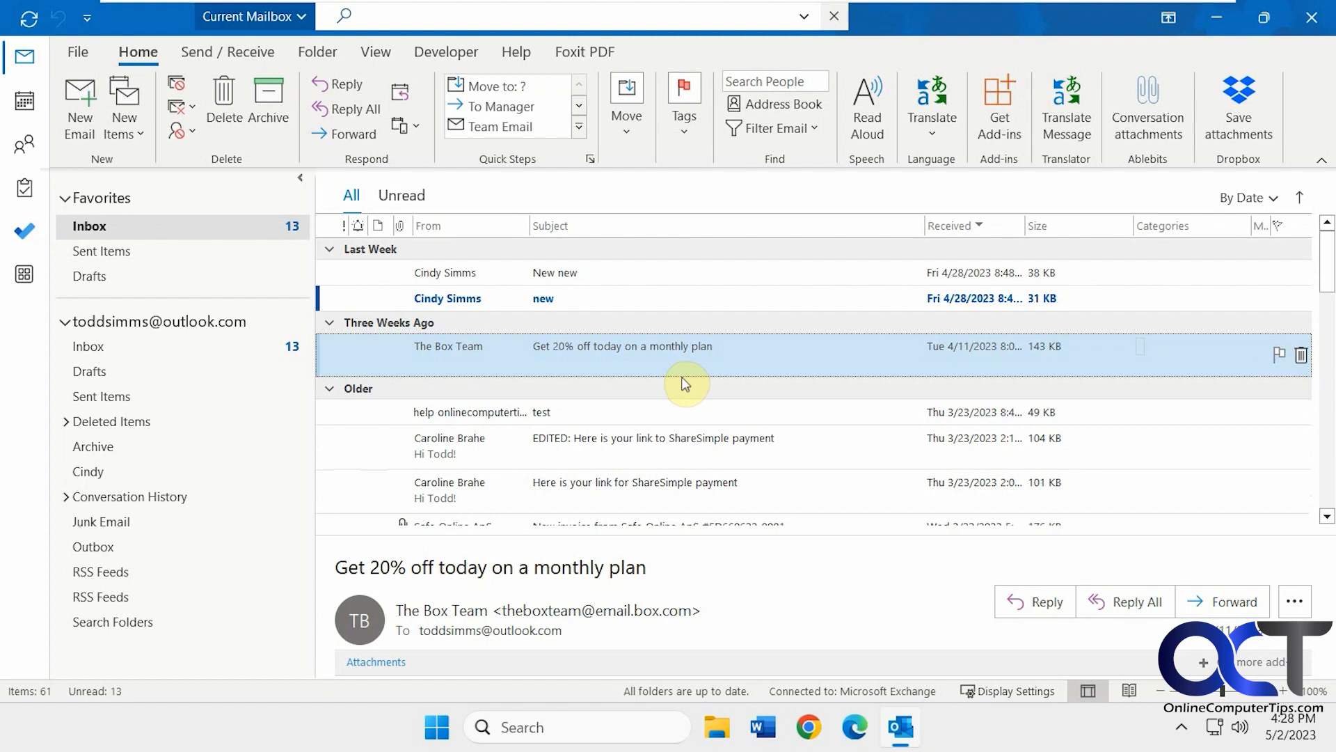
mouse_move(709, 391)
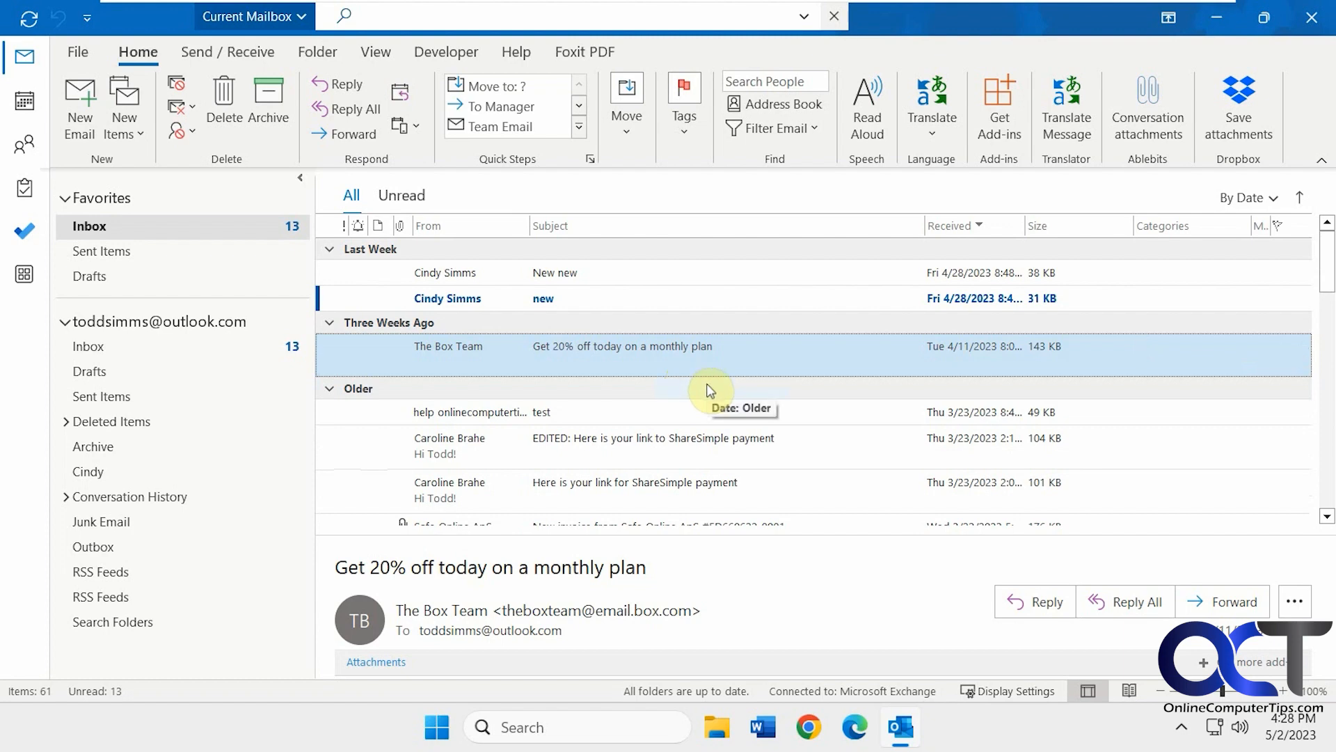
mouse_move(673, 377)
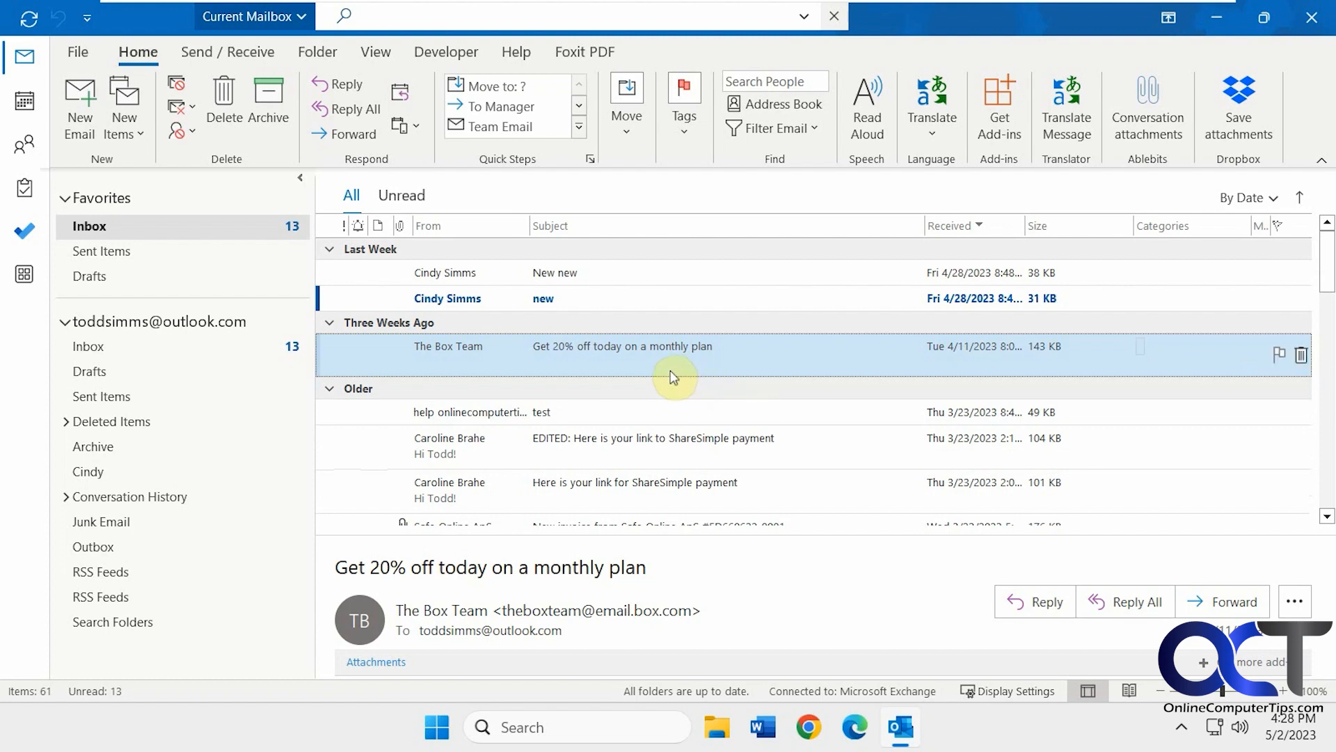
mouse_move(661, 367)
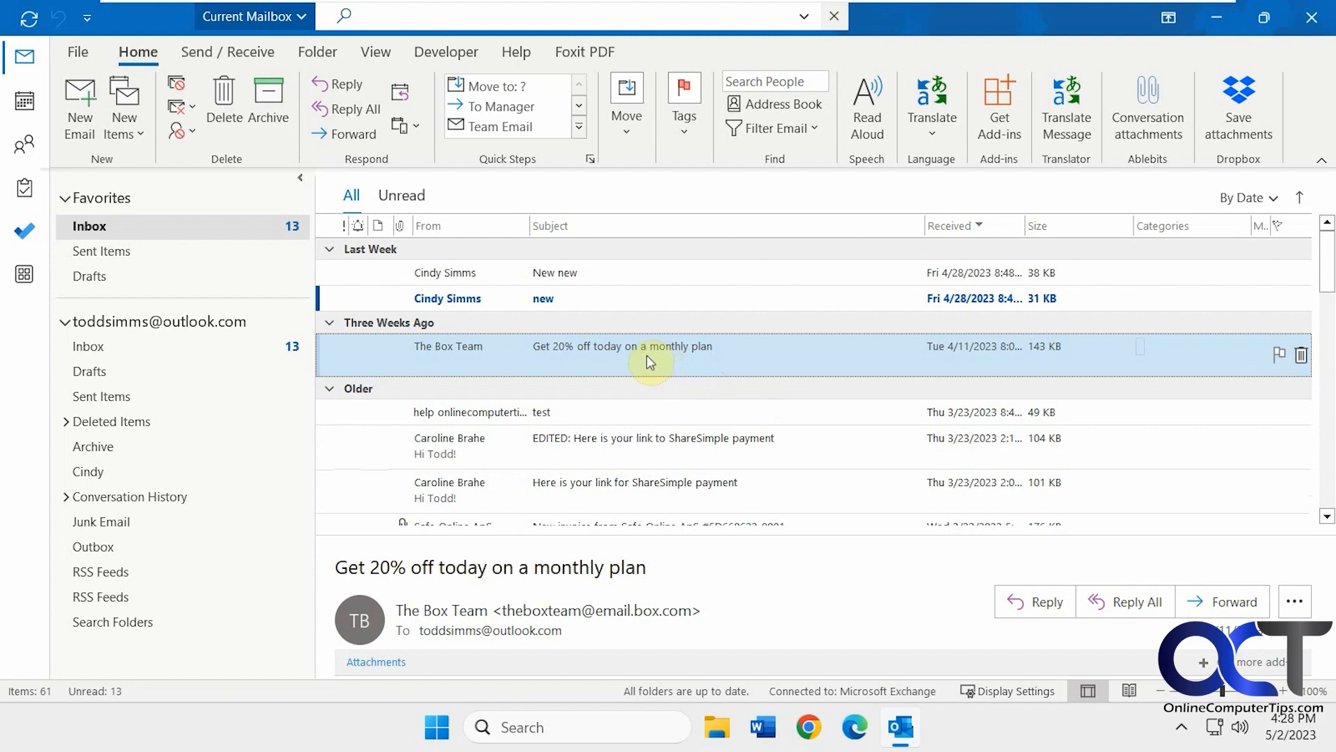
mouse_move(782, 167)
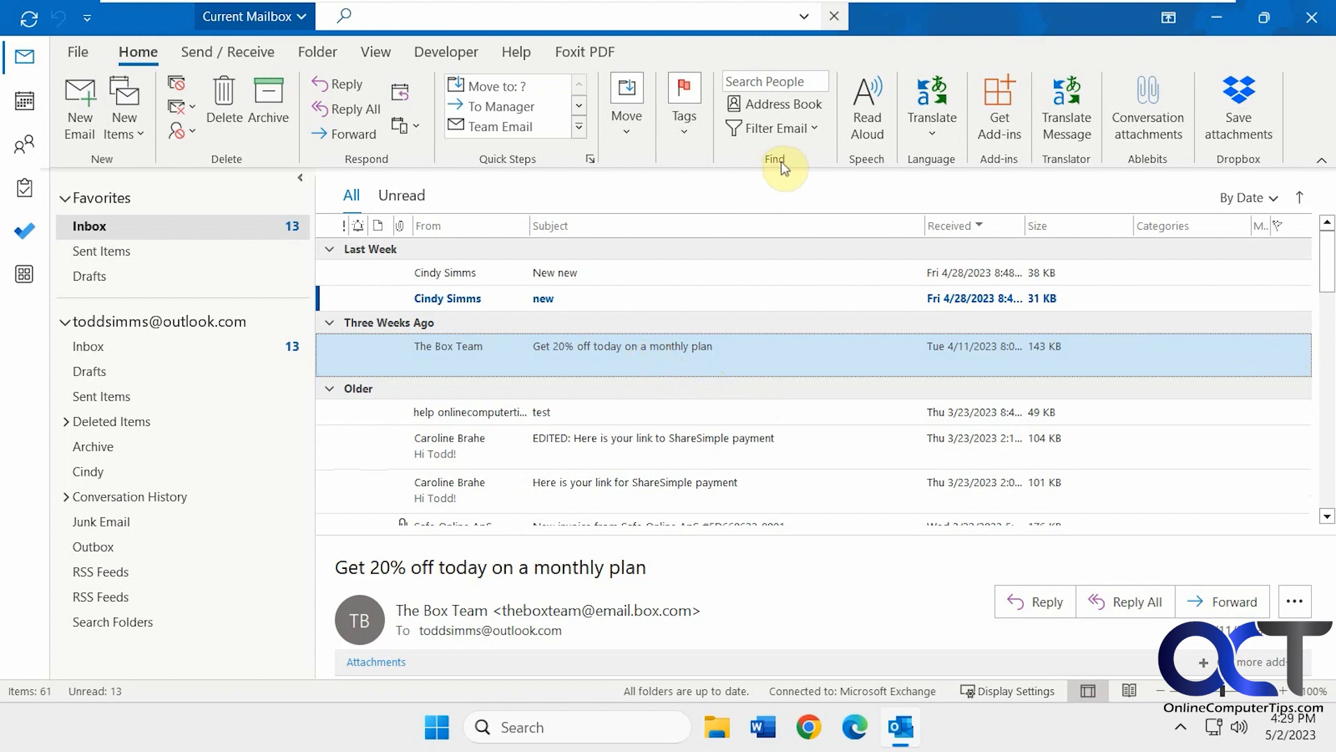
mouse_move(800, 160)
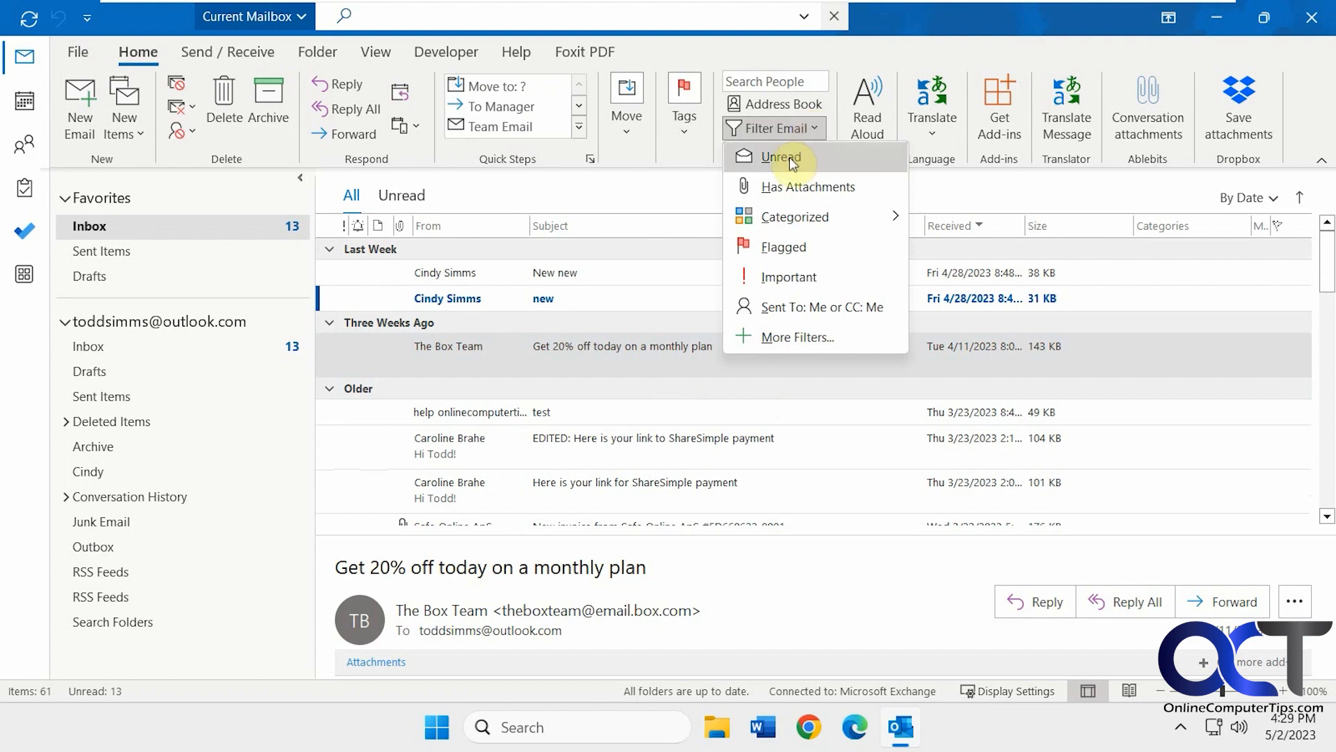
click(780, 157)
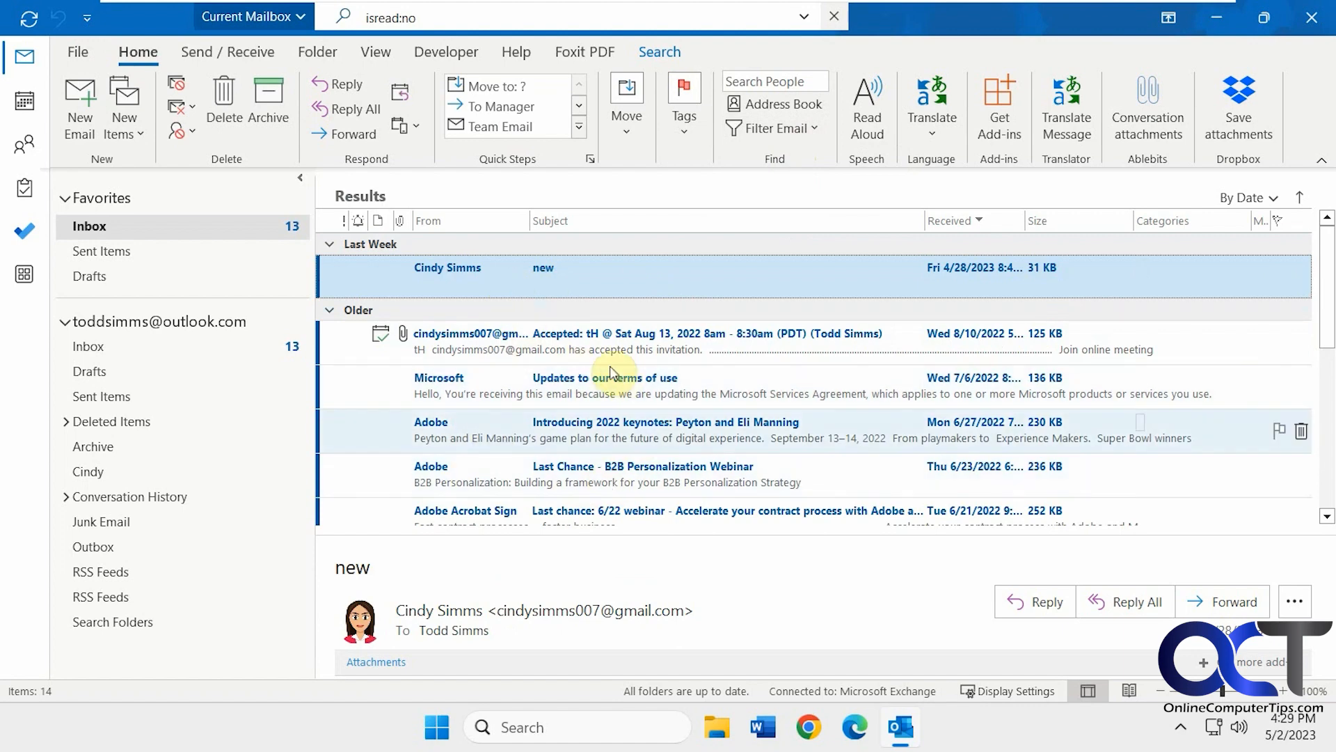
mouse_move(699, 280)
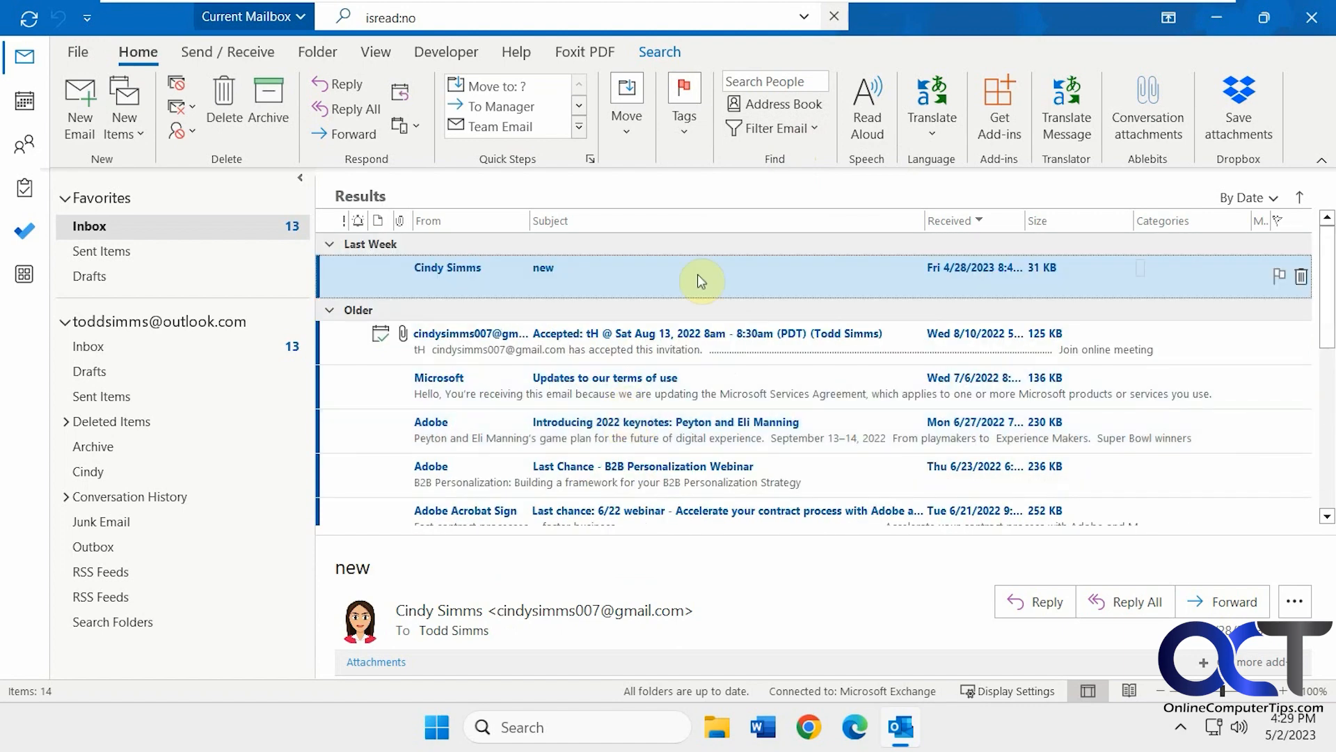
click(771, 128)
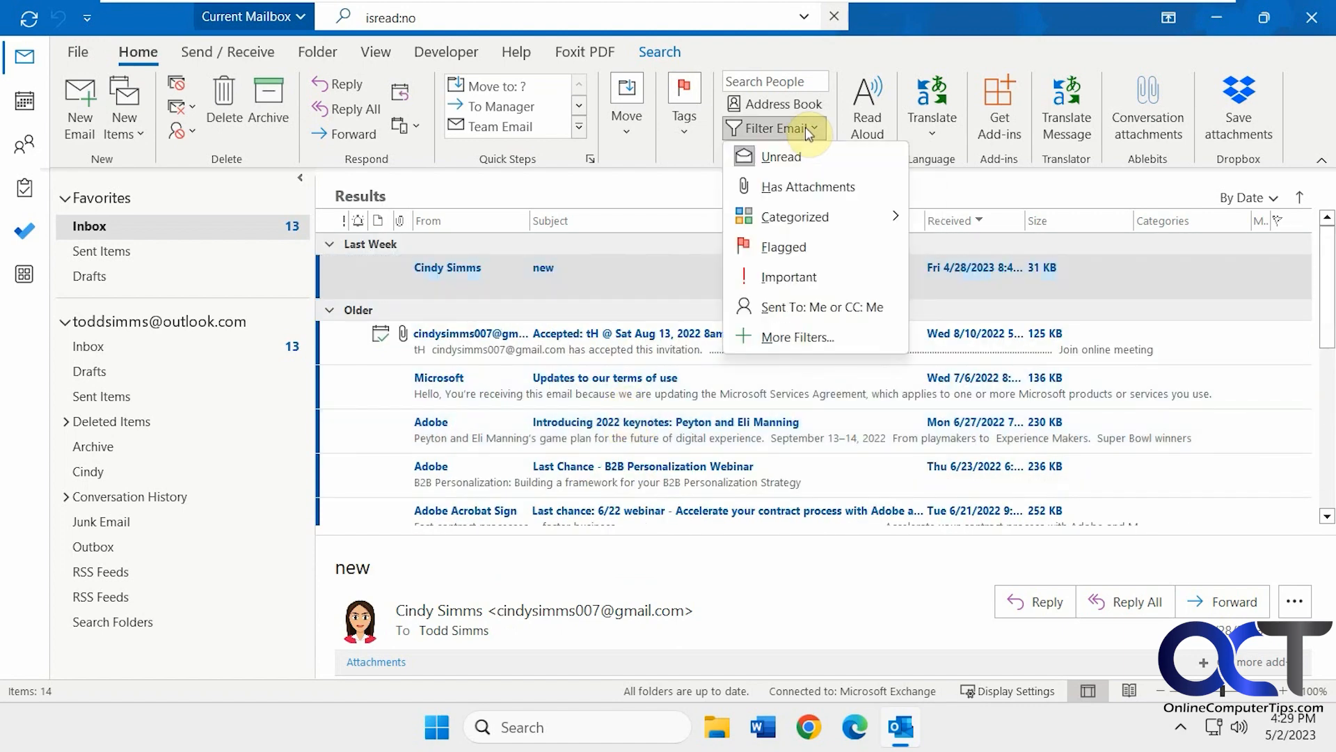
click(781, 156)
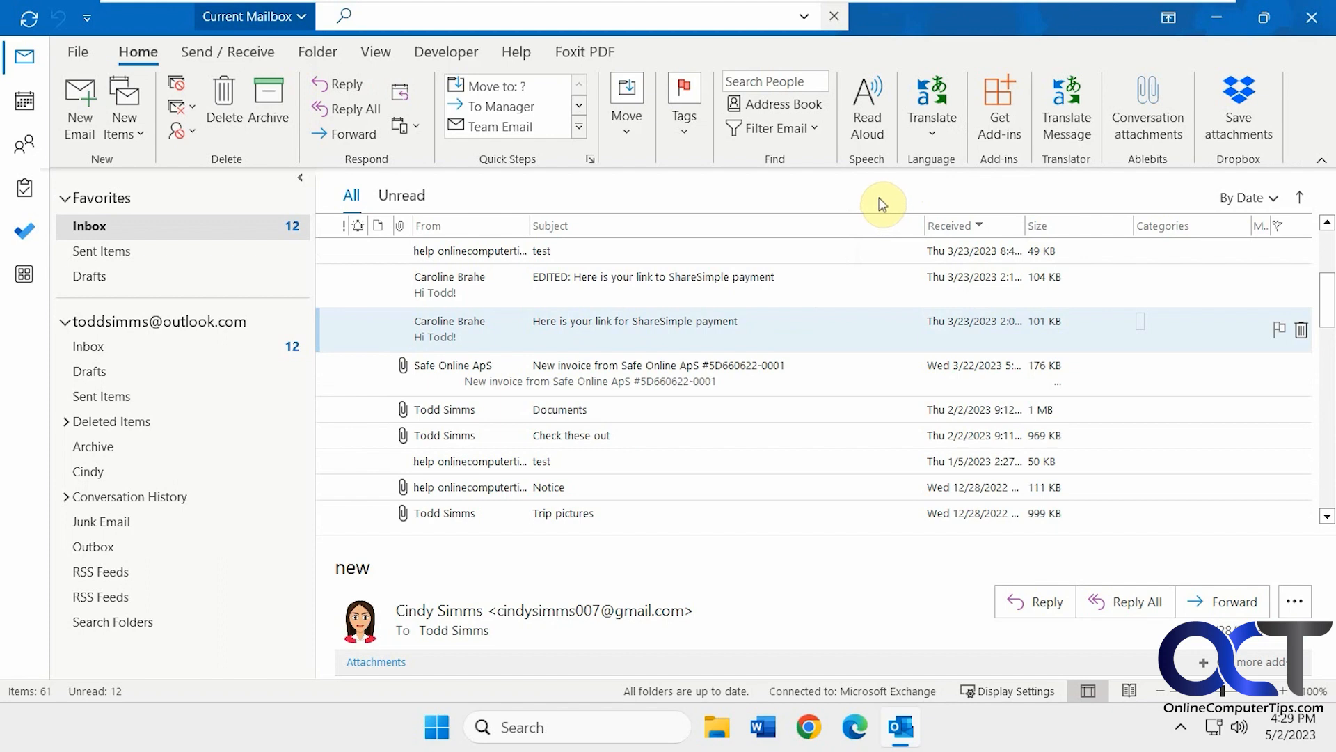
- Create a new Unread mail search folder from the Folder commands
click(317, 52)
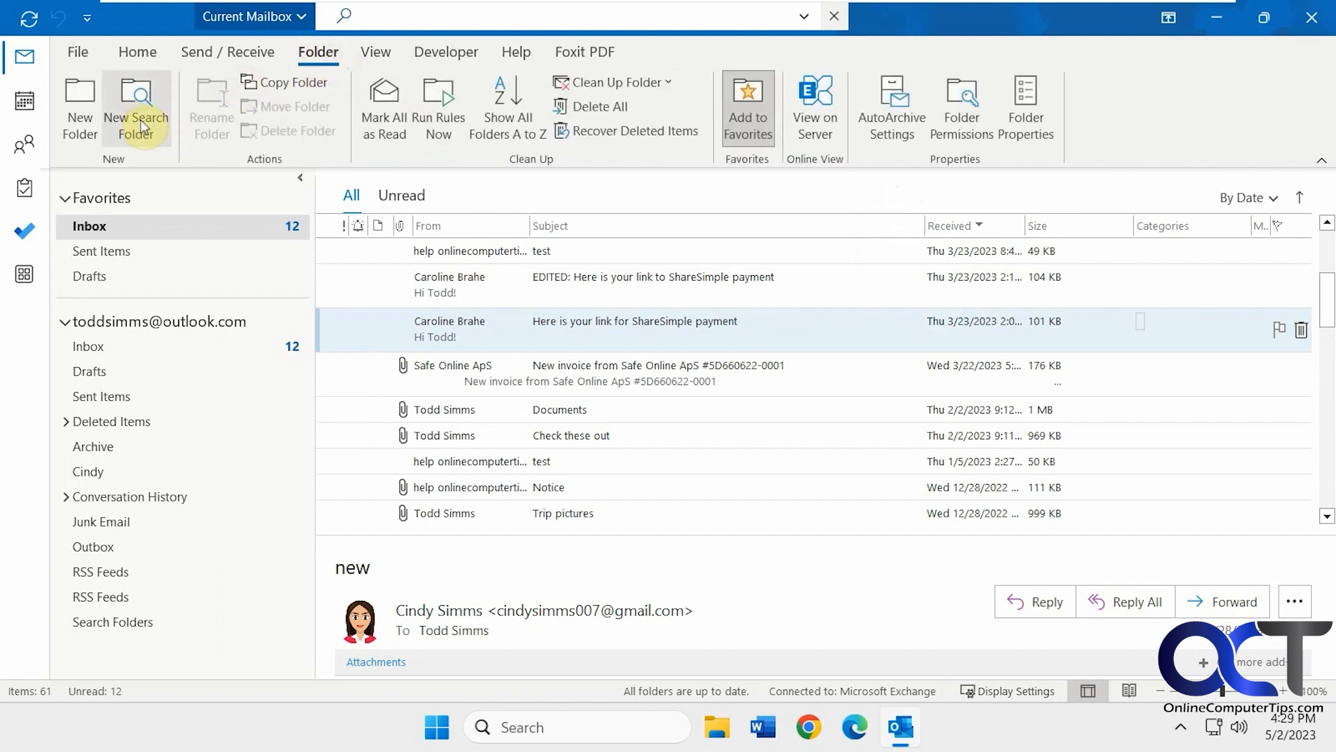
click(135, 109)
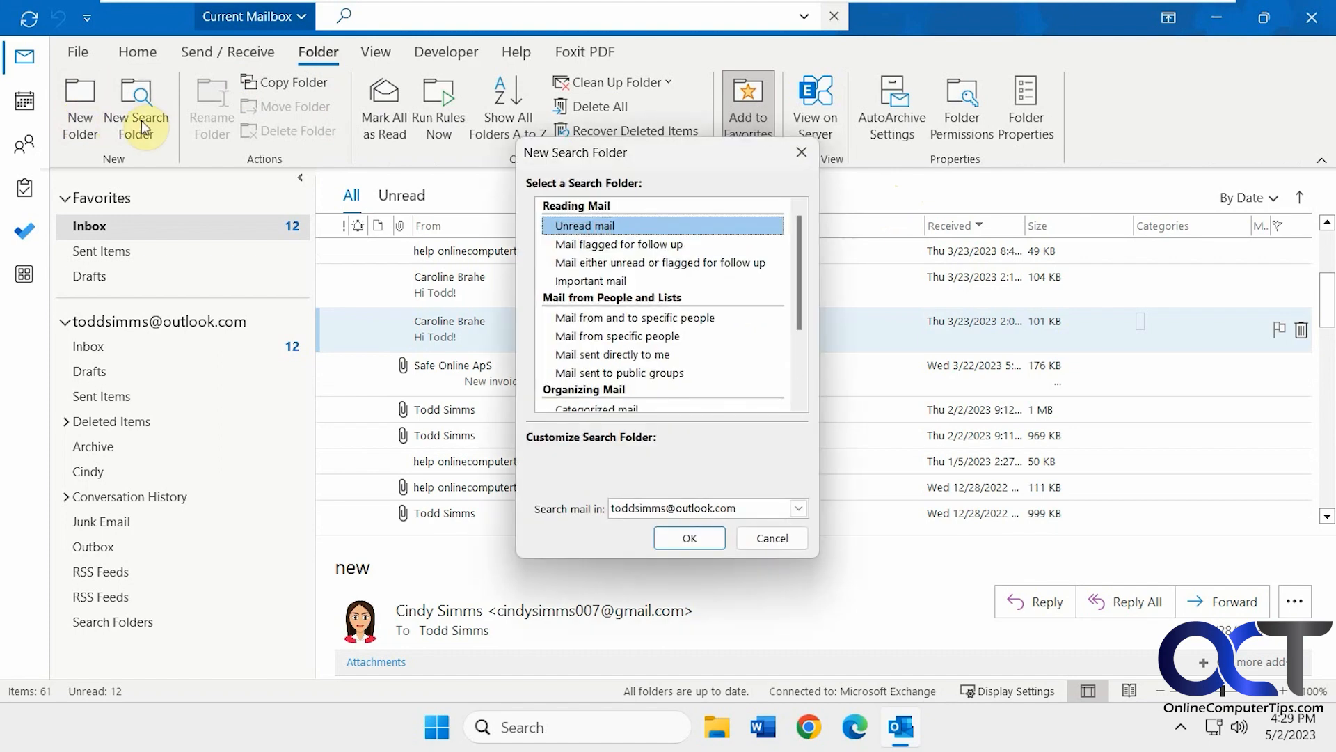
mouse_move(603, 227)
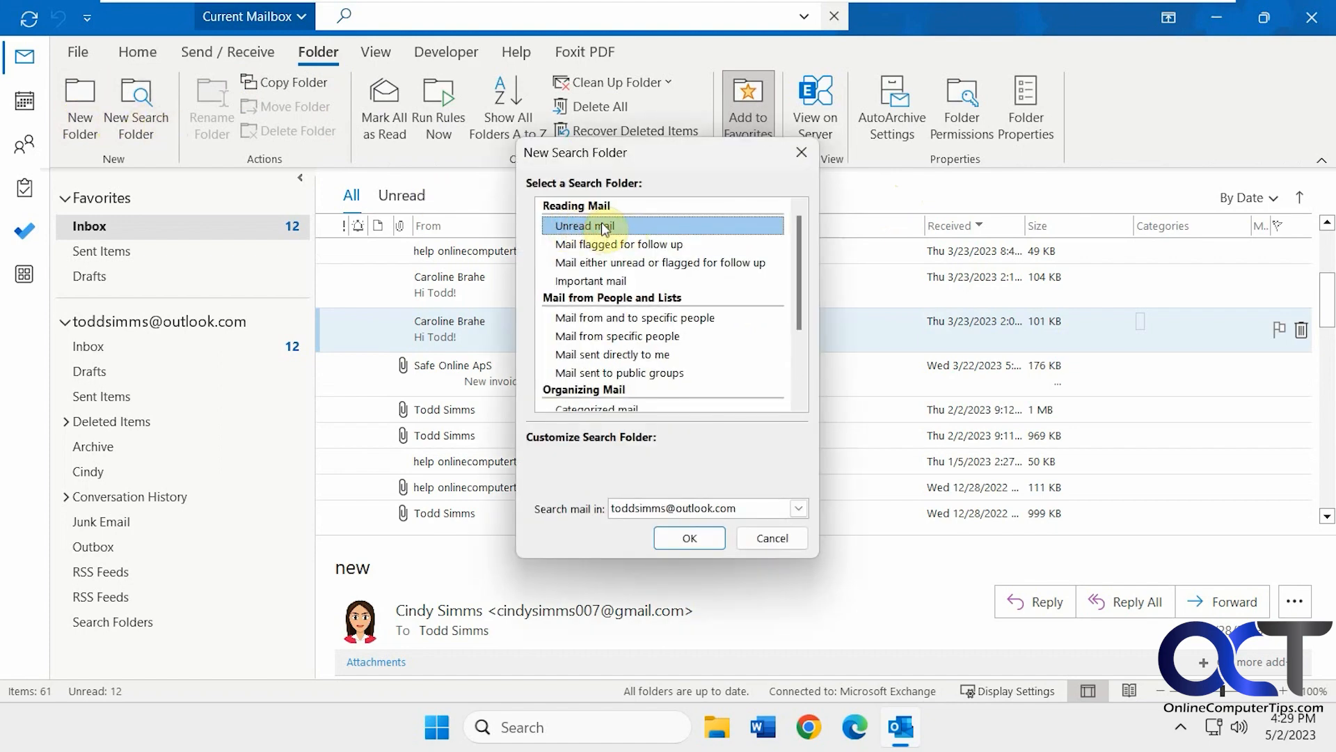
scroll(down, 3)
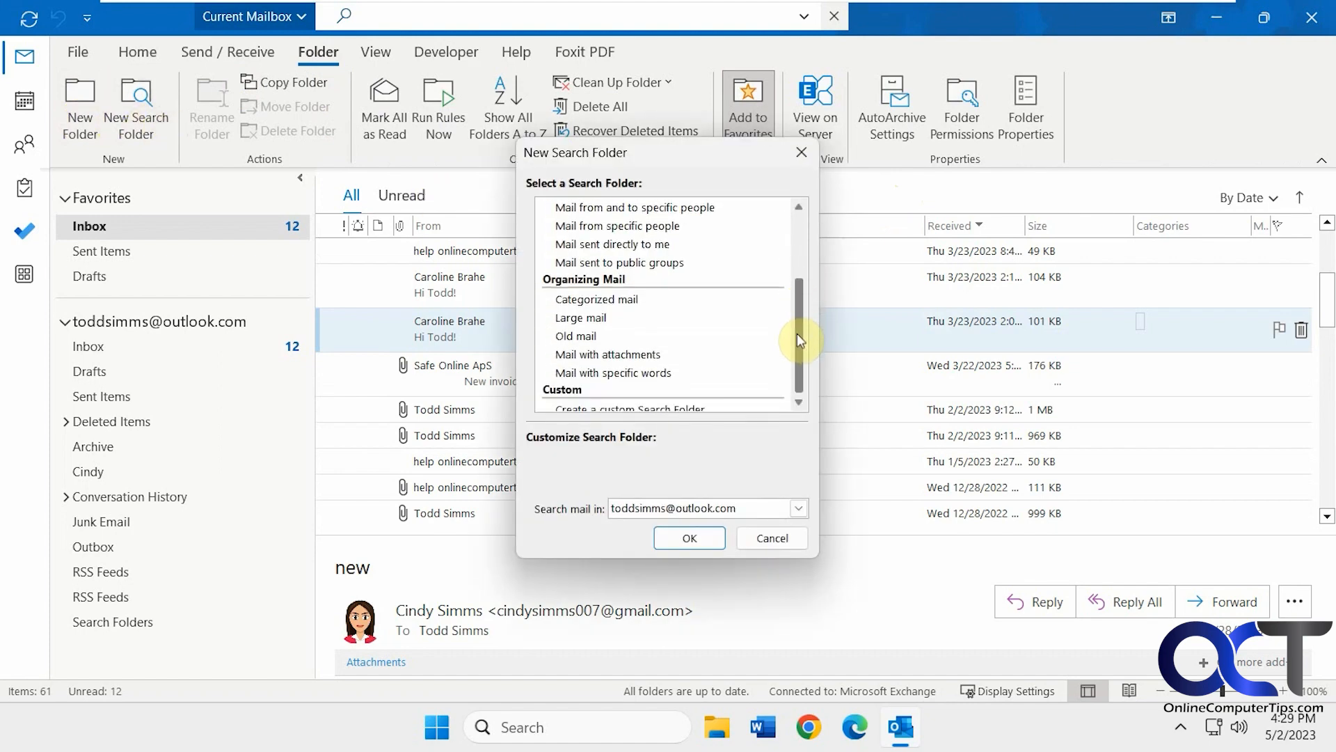
scroll(up, 3)
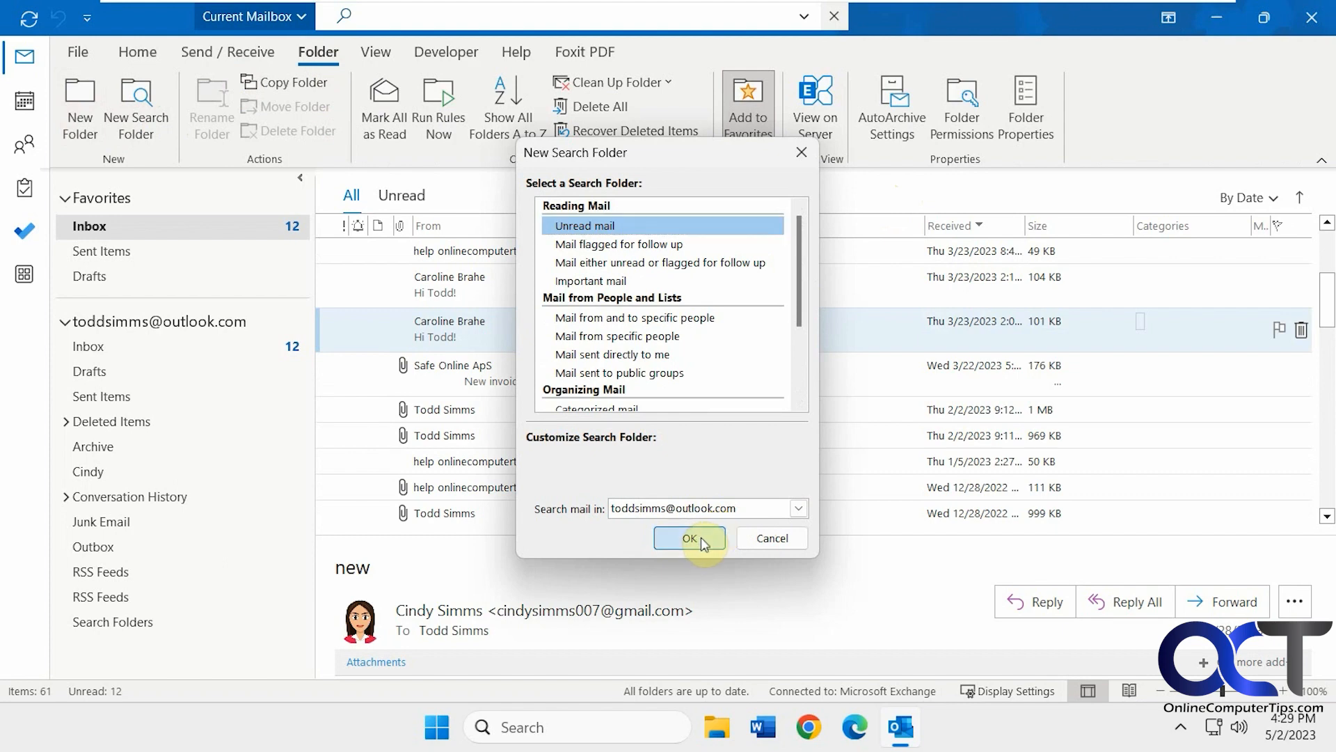
click(688, 538)
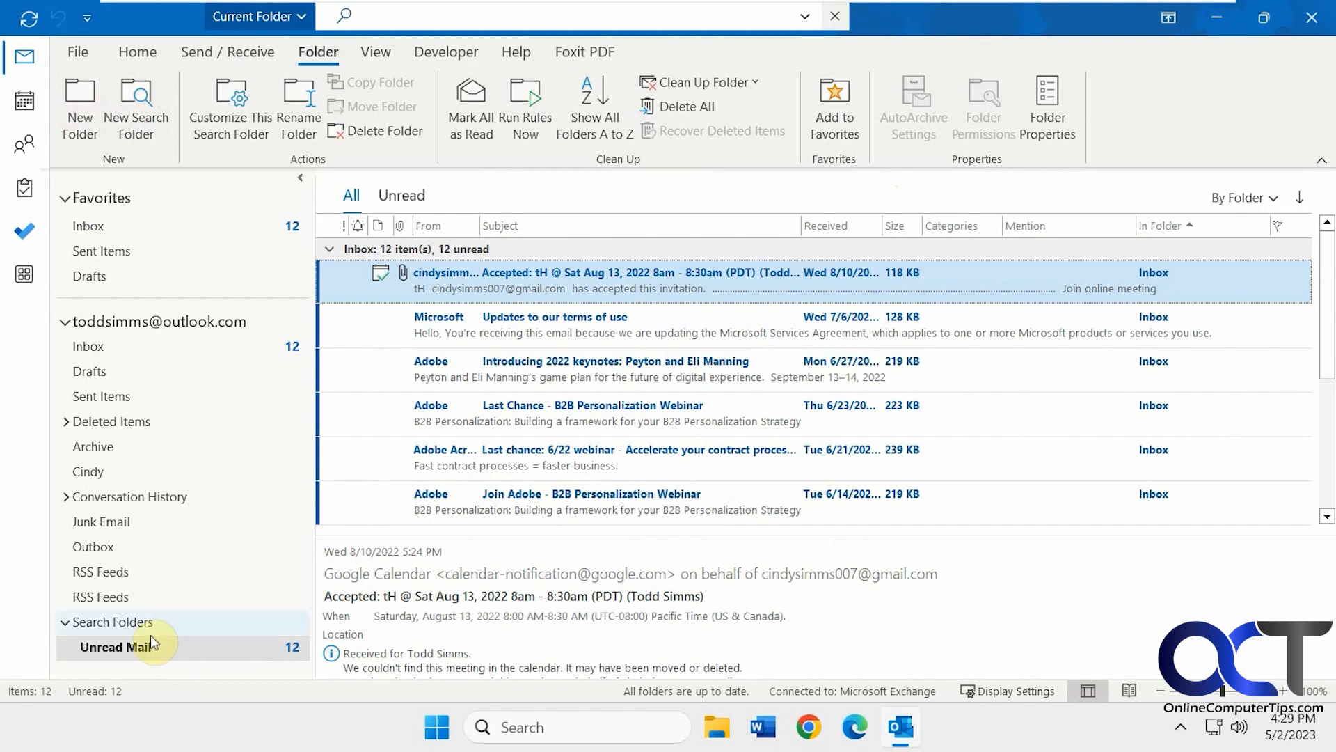
- Select the Inbox, then pin the Unread Mail search folder via Show in Favorites
click(88, 346)
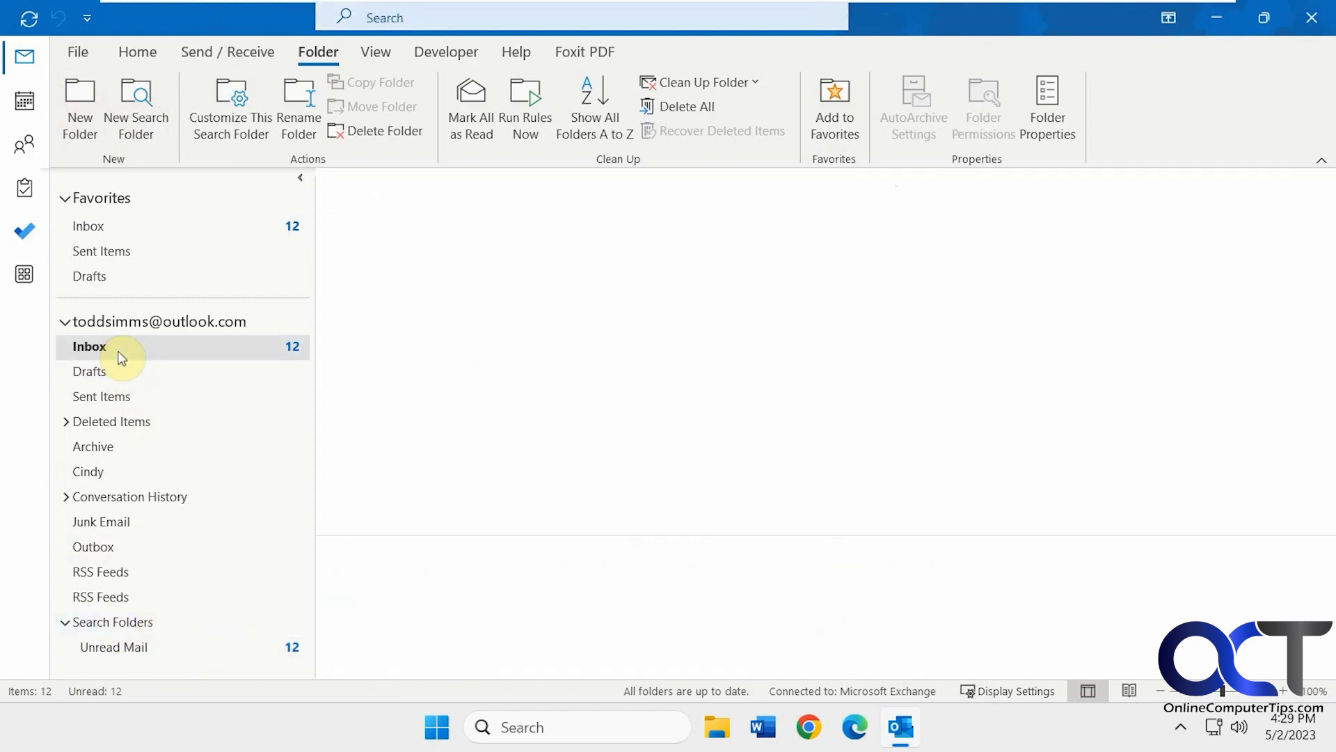
click(89, 346)
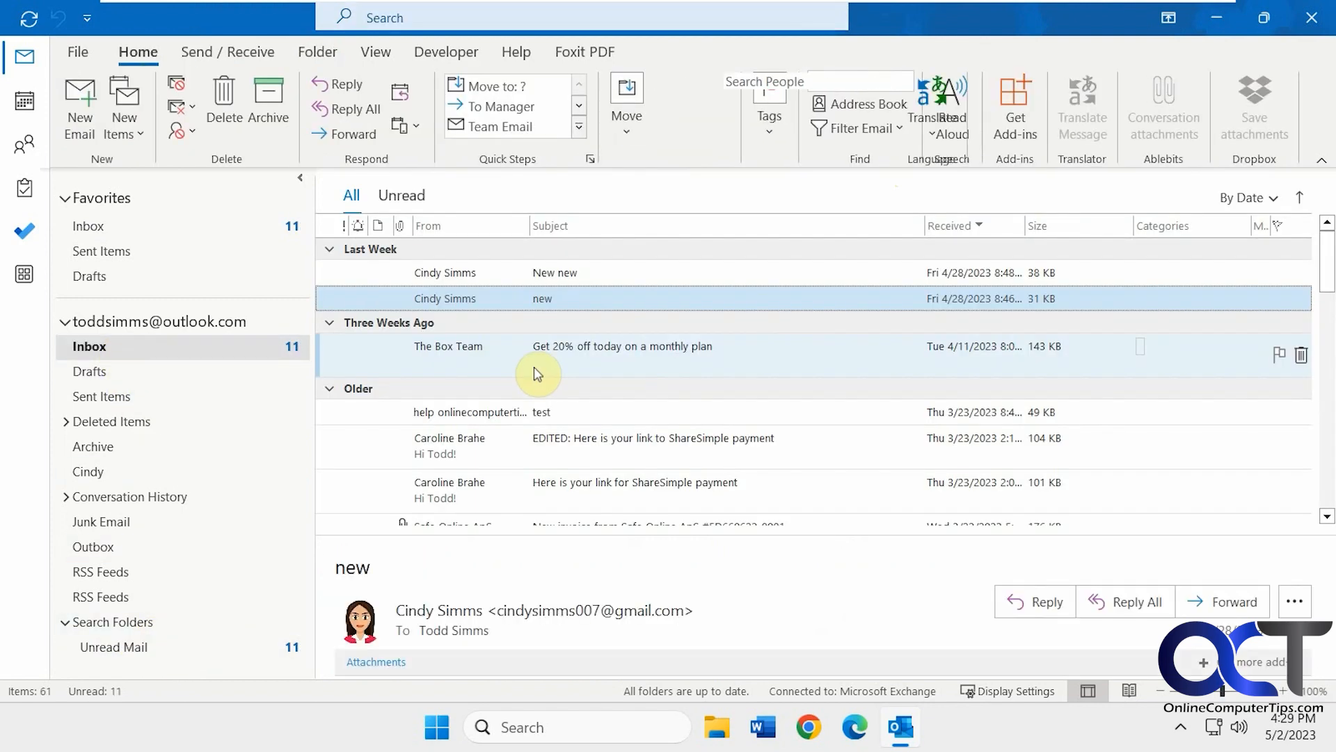
scroll(down, 3)
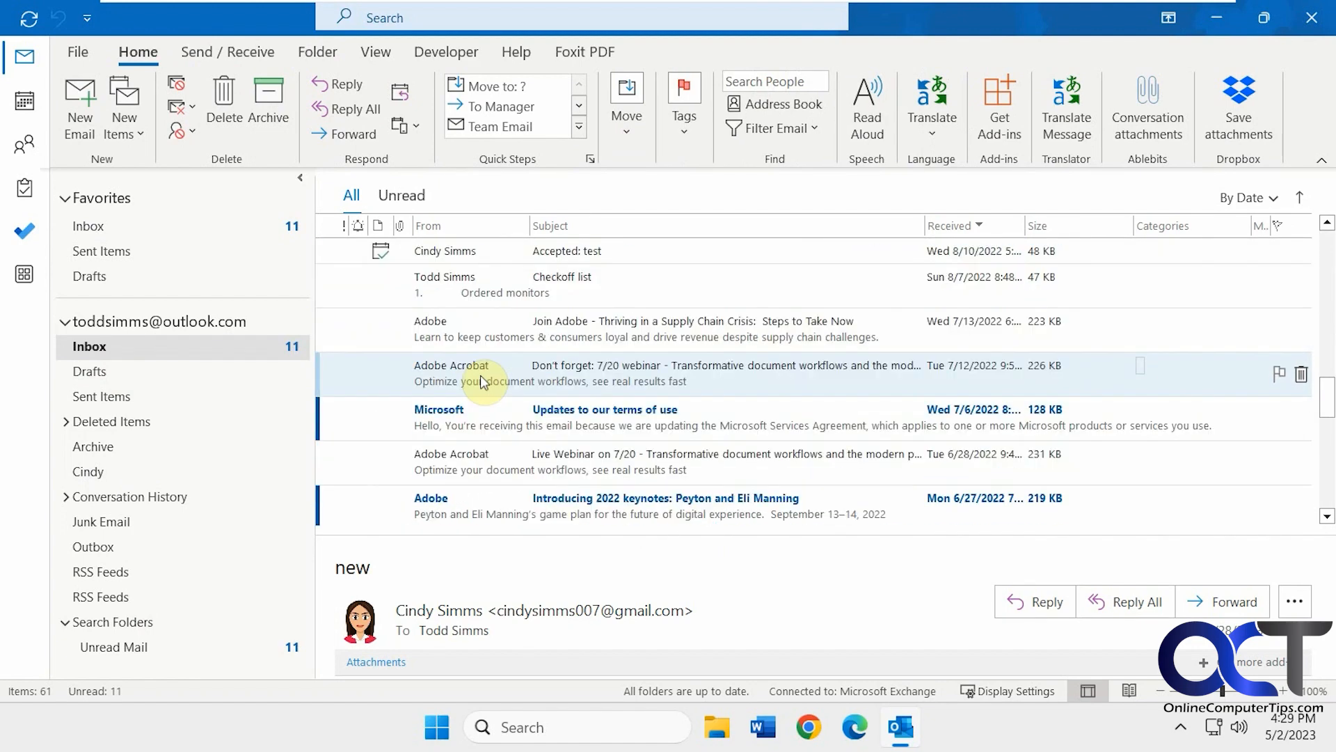
click(114, 646)
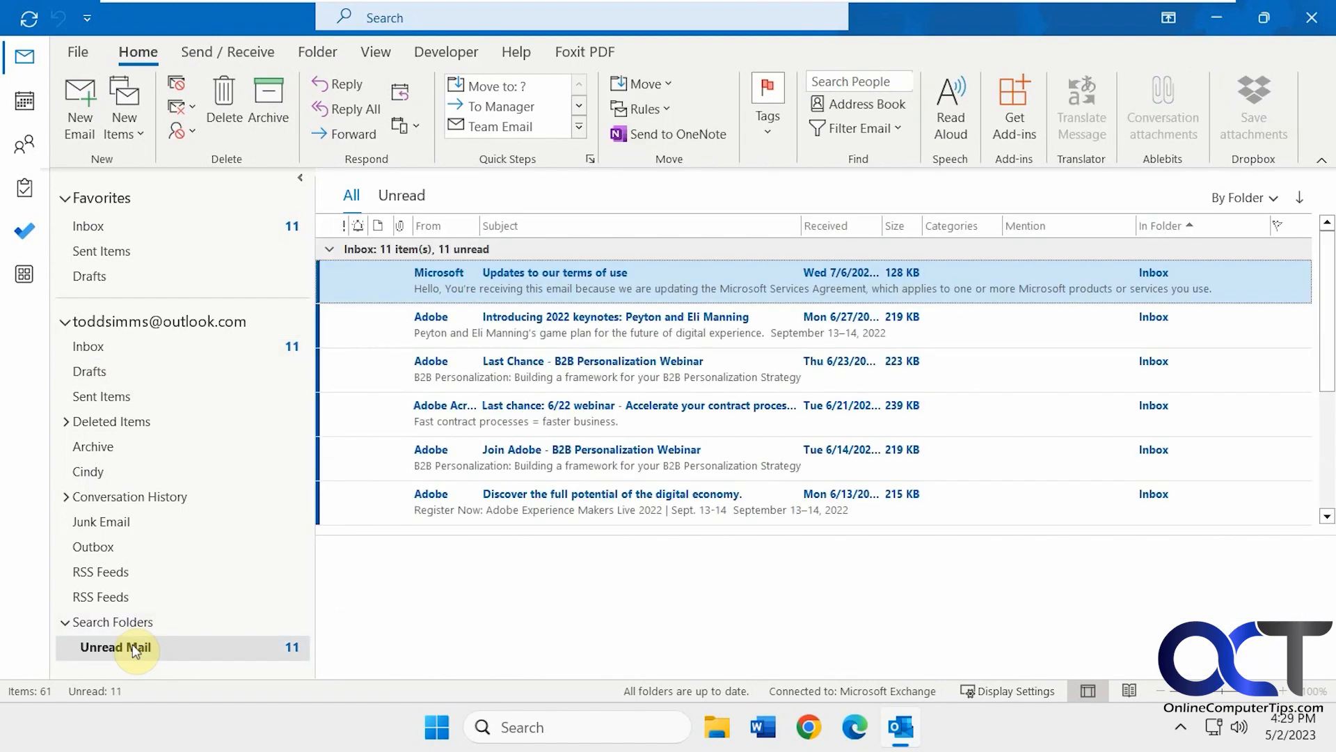
right_click(115, 647)
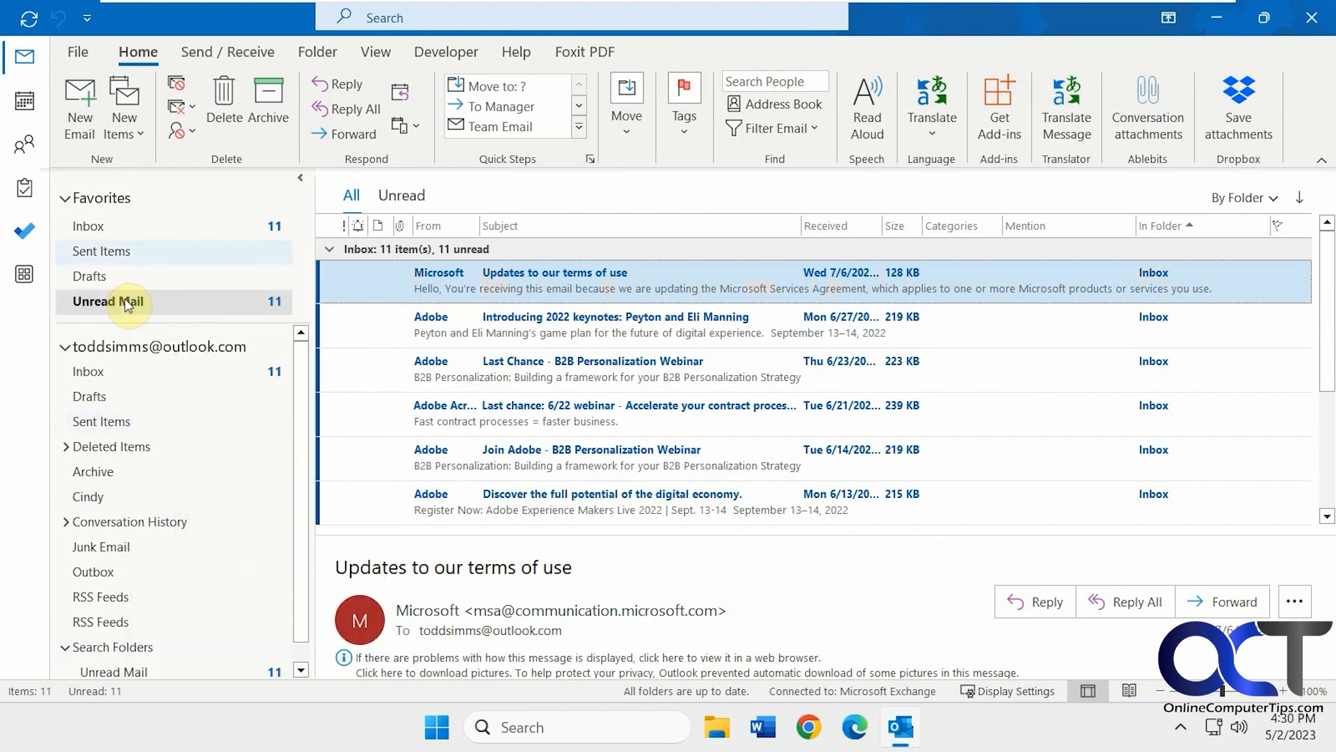
click(88, 225)
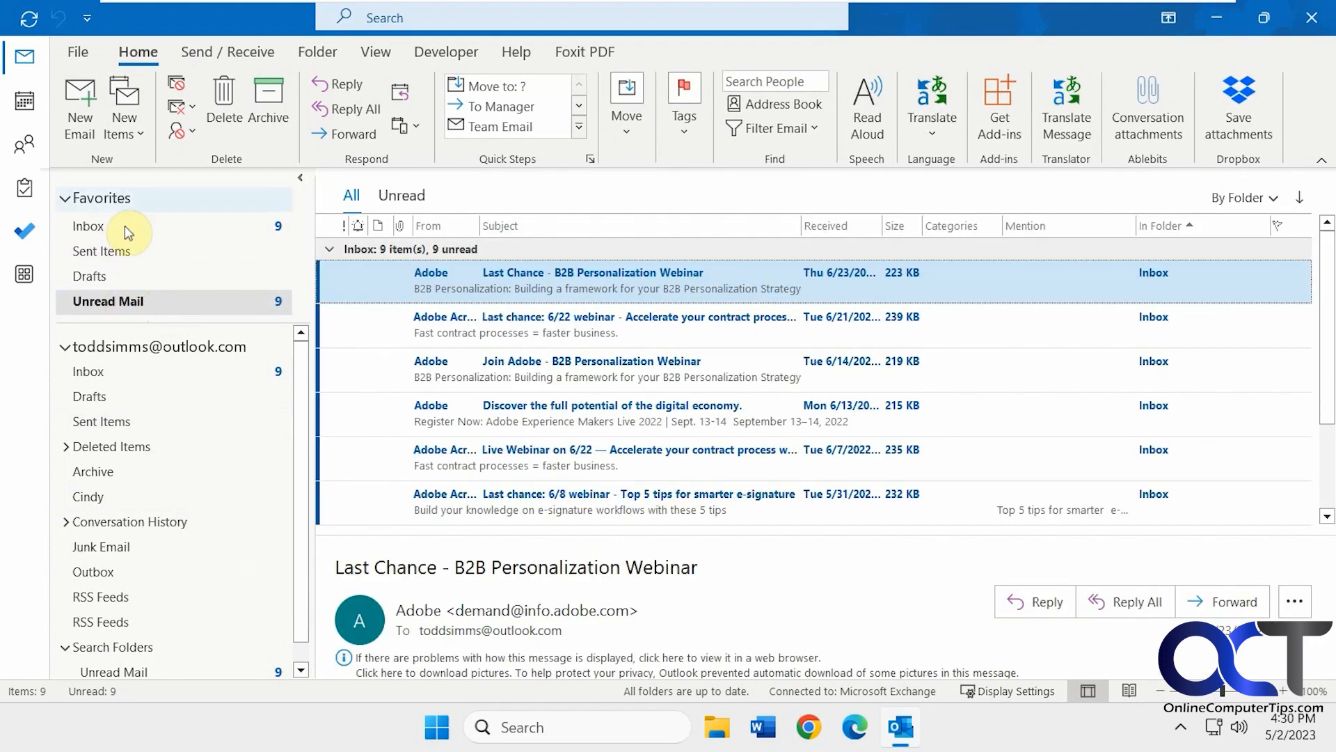
mouse_move(816, 166)
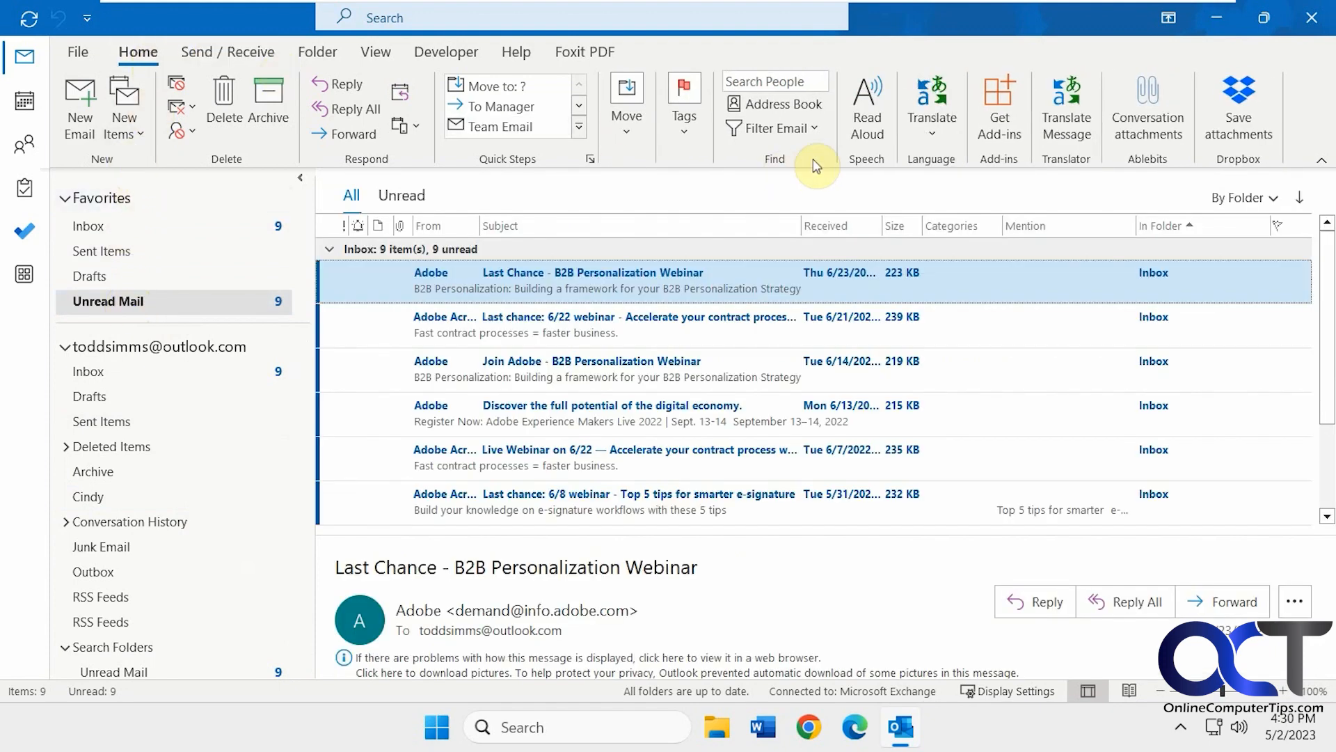
click(770, 128)
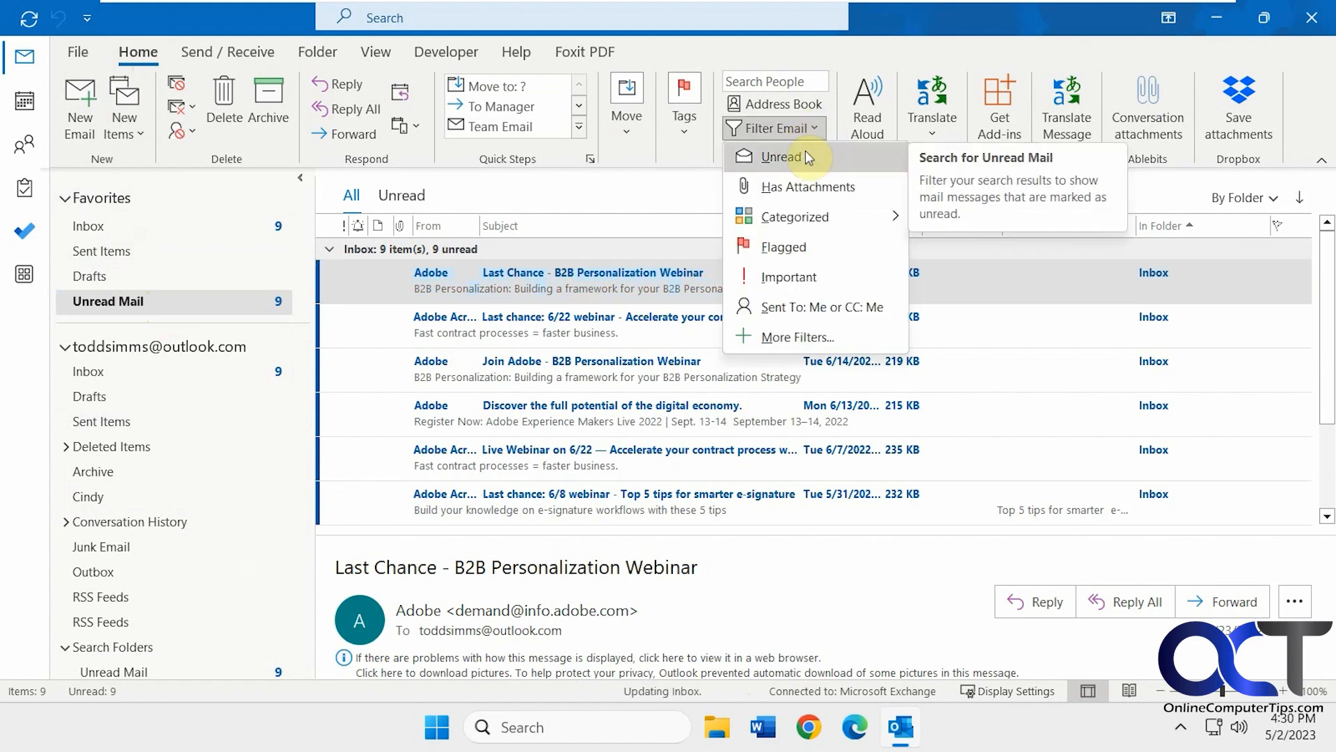
mouse_move(520, 175)
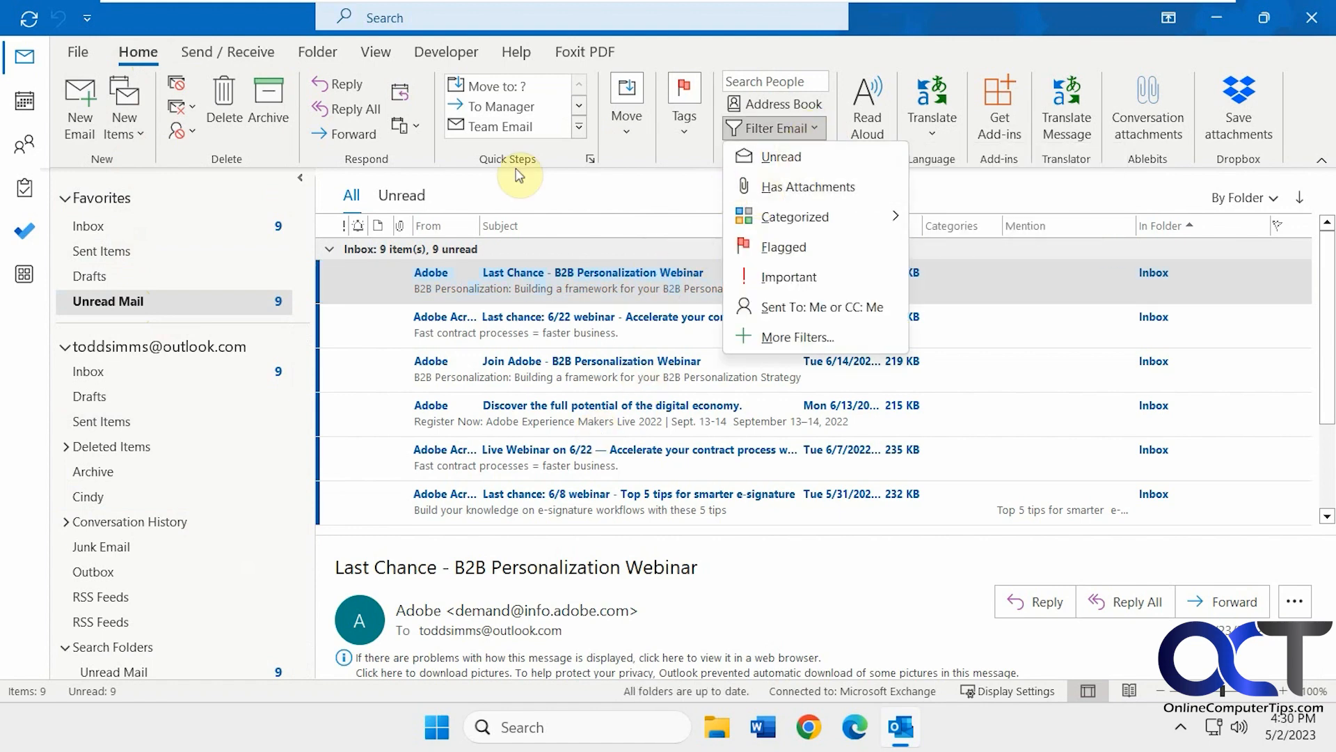
click(318, 52)
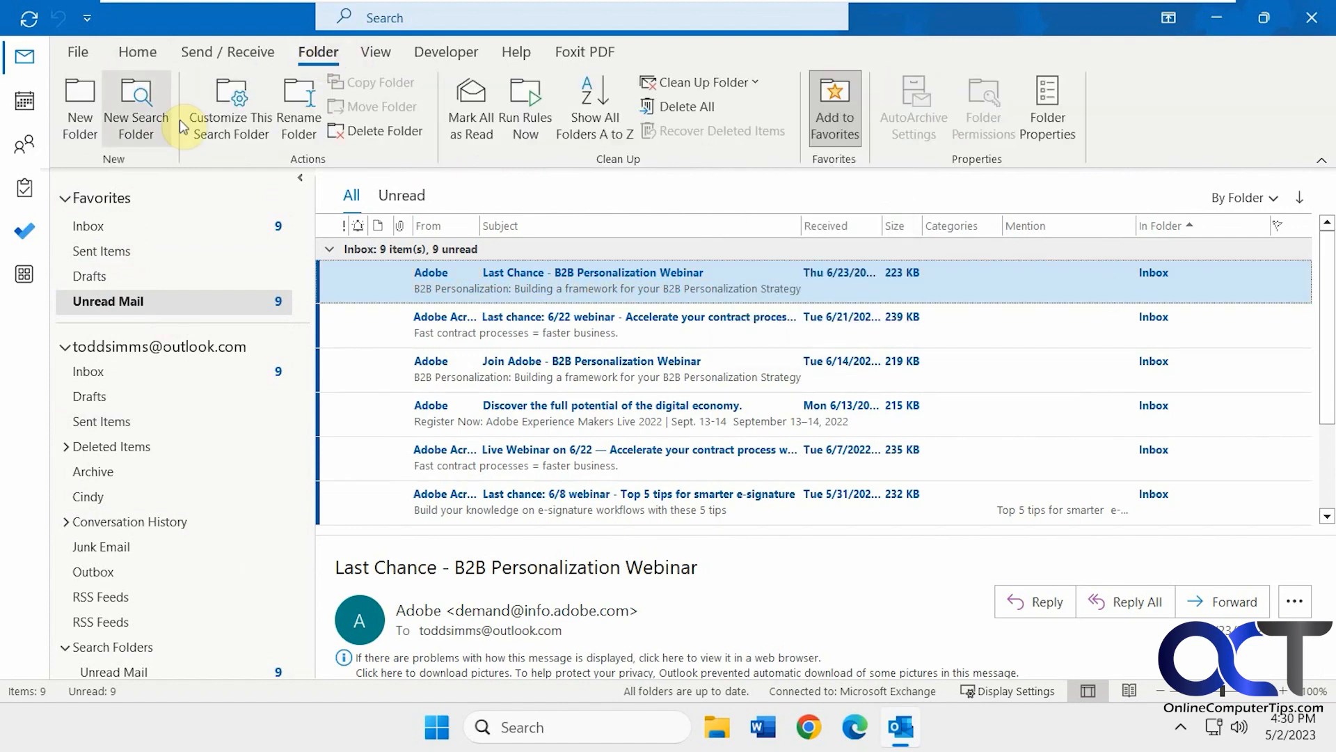
click(136, 107)
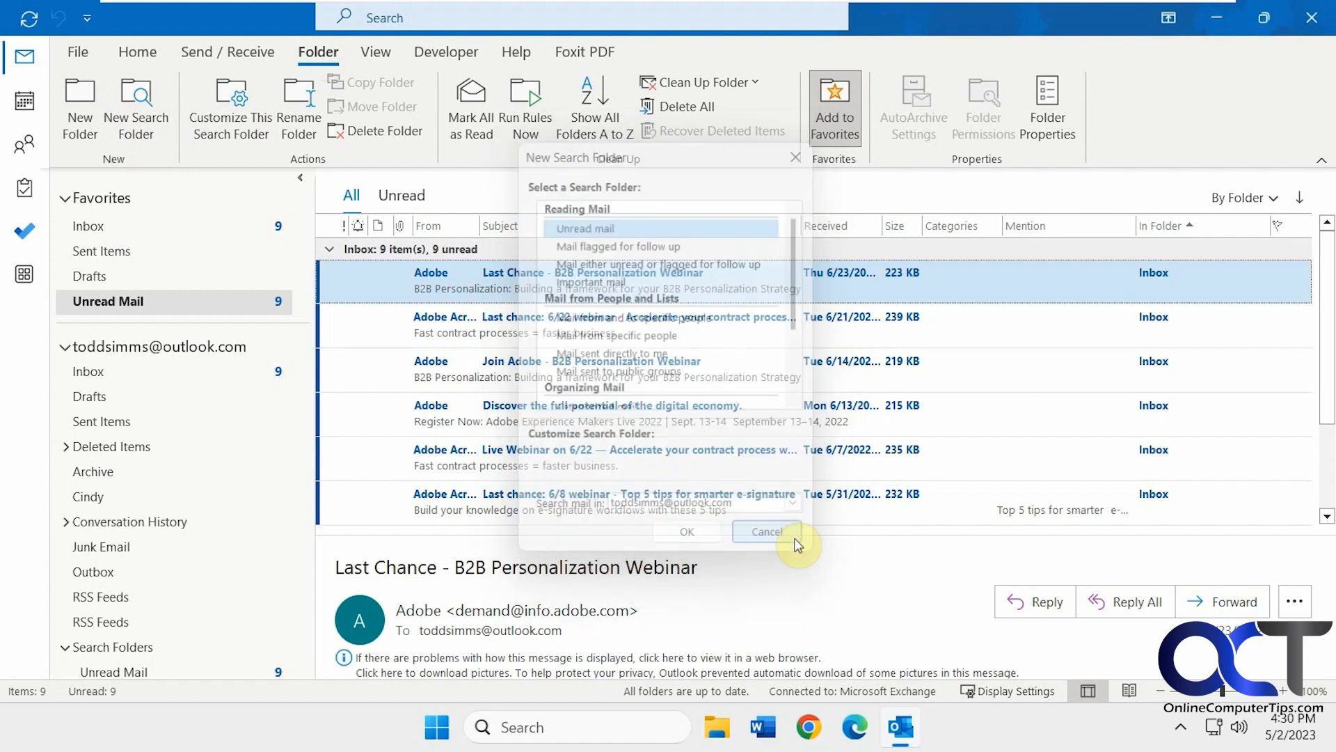
click(765, 531)
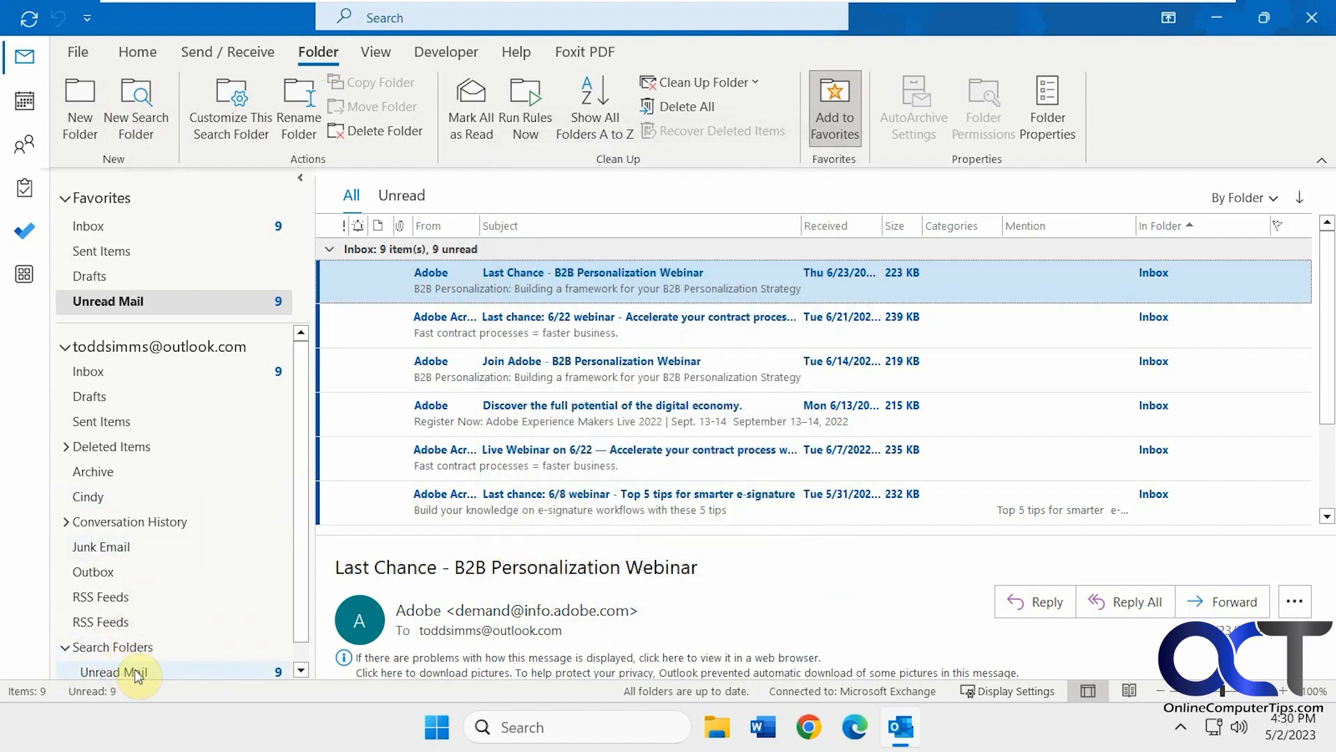
right_click(117, 672)
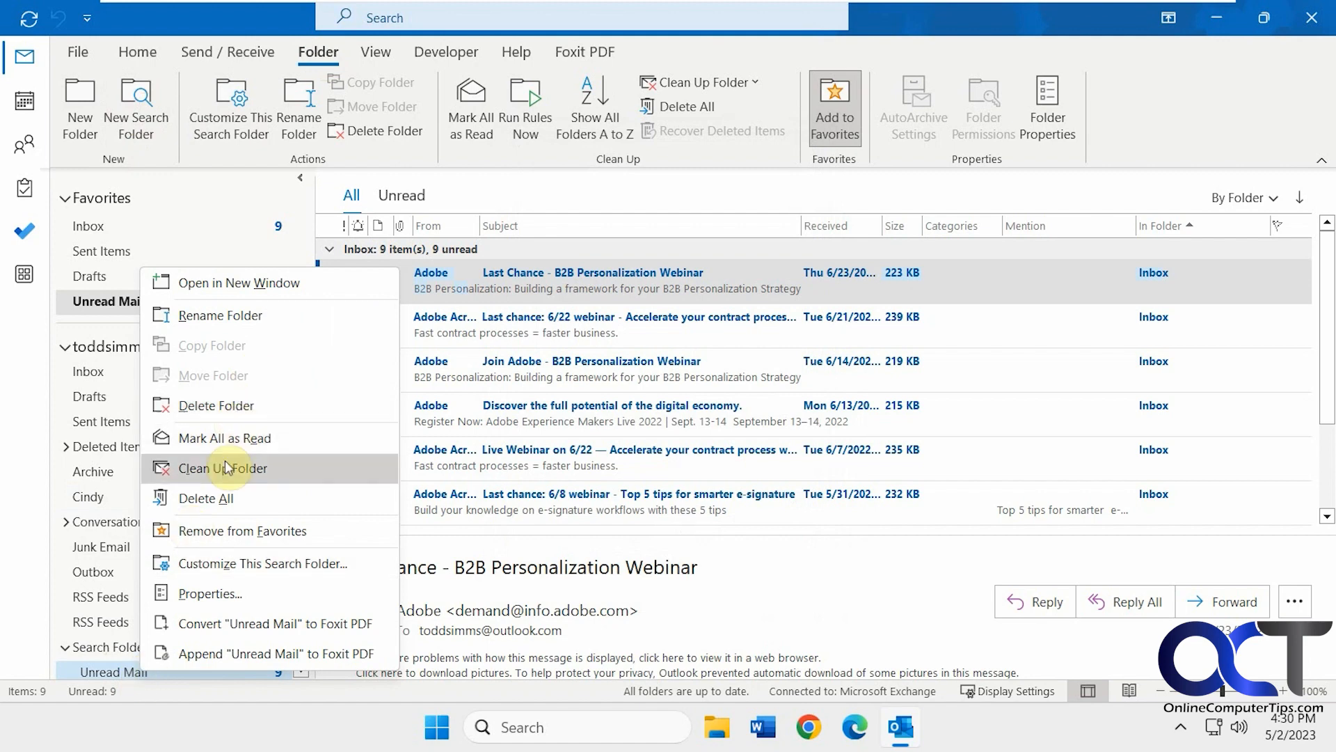
mouse_move(220, 531)
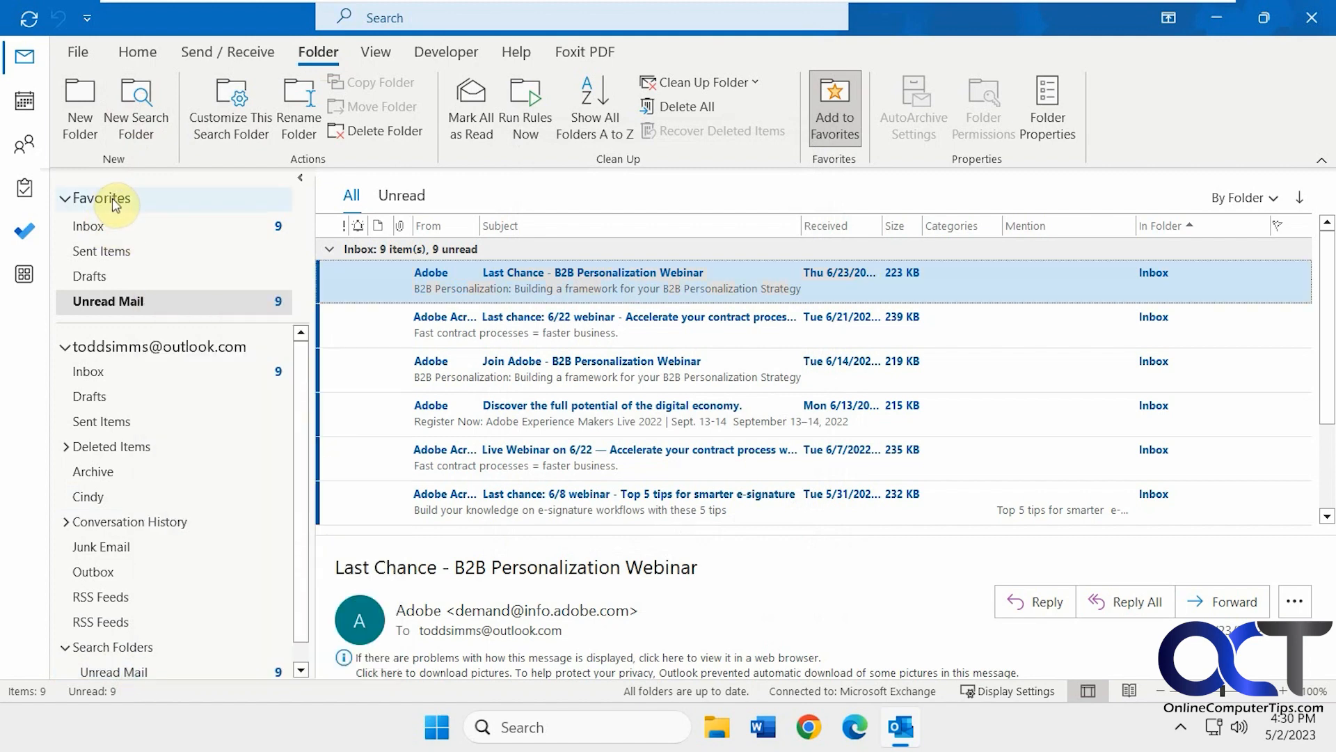
mouse_move(176, 228)
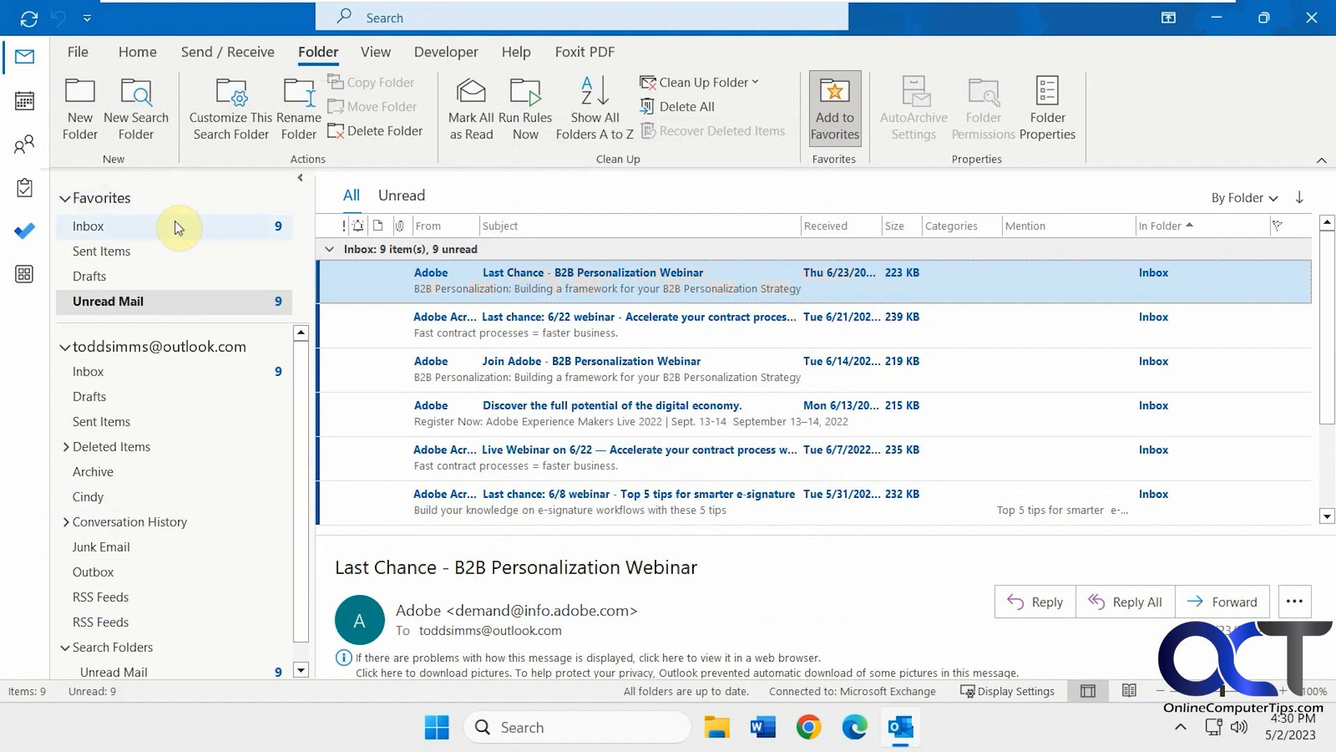